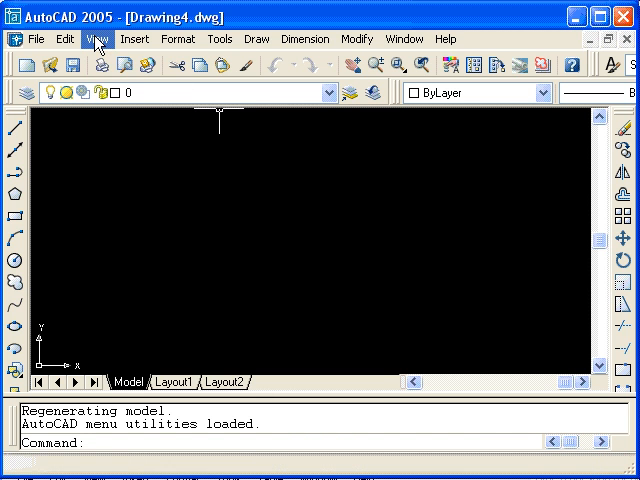
# Enable the Inquiry toolbar through View > Toolbars in the Customize dialog
pyautogui.click(96, 40)
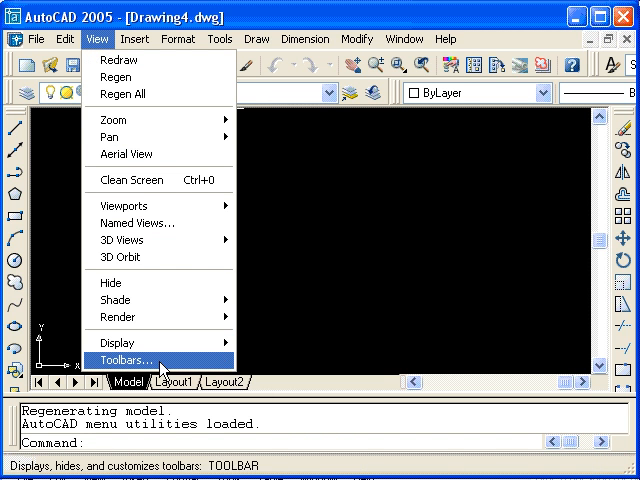
pyautogui.click(124, 360)
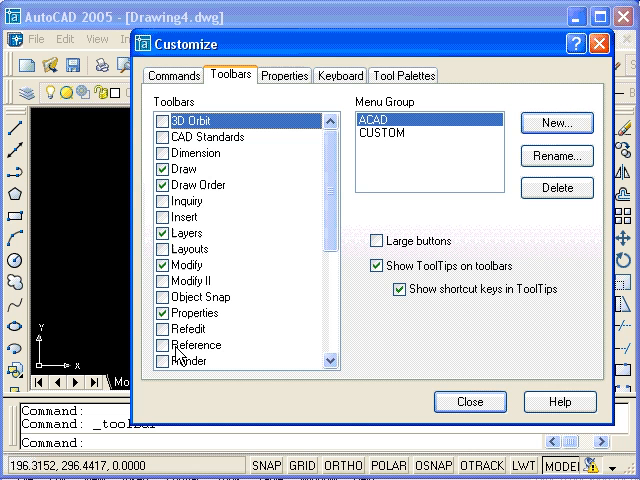
pyautogui.click(190, 200)
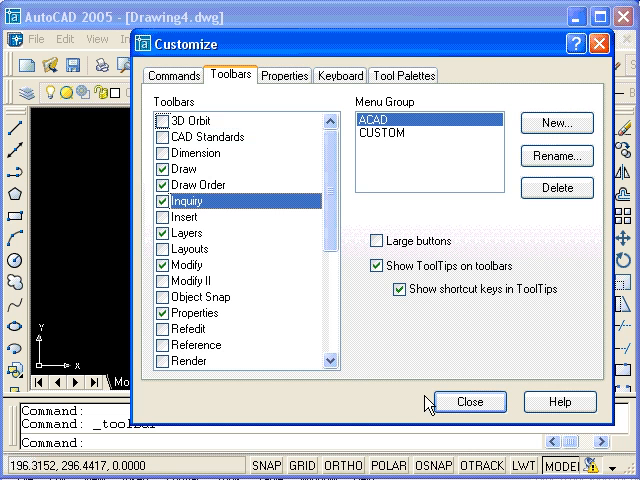
pyautogui.click(468, 402)
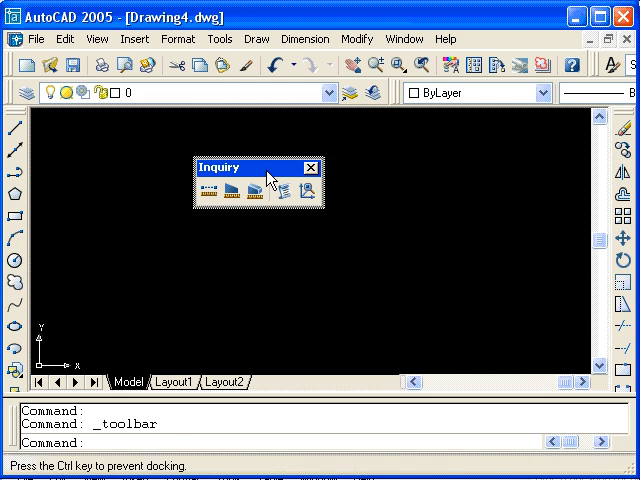
# Dock the floating Inquiry toolbar before drawing the line and circle
pyautogui.click(310, 168)
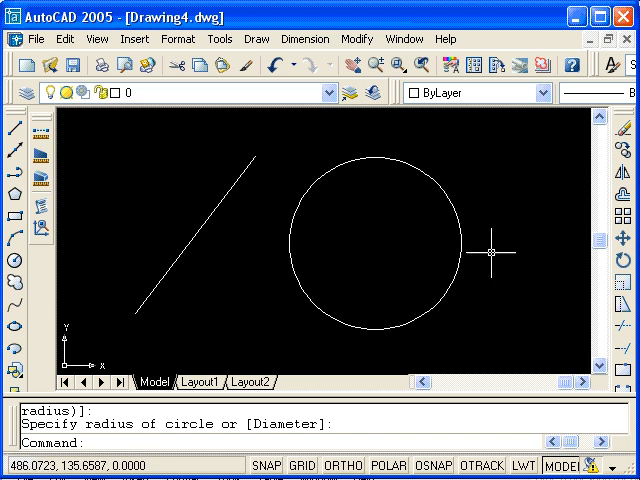
pyautogui.moveTo(492, 220)
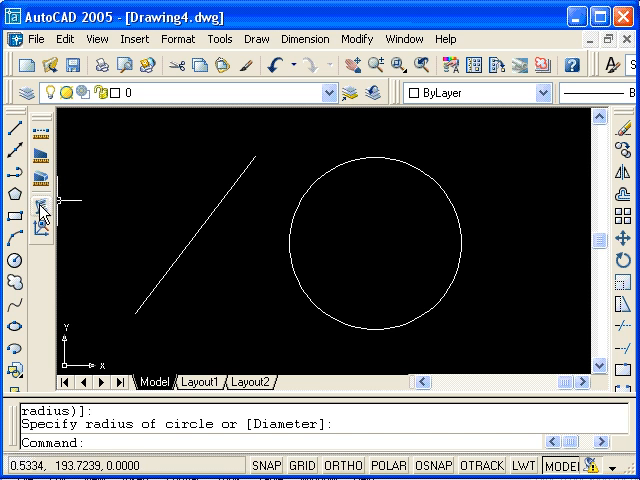
pyautogui.moveTo(42, 212)
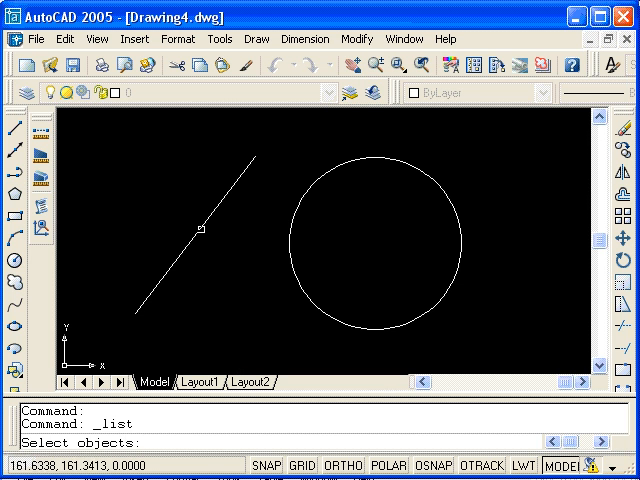
# Add the circle to the List selection alongside the line
pyautogui.click(268, 224)
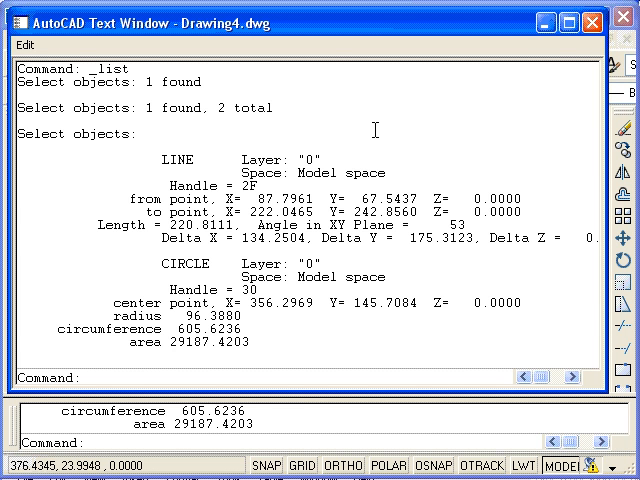
pyautogui.moveTo(348, 356)
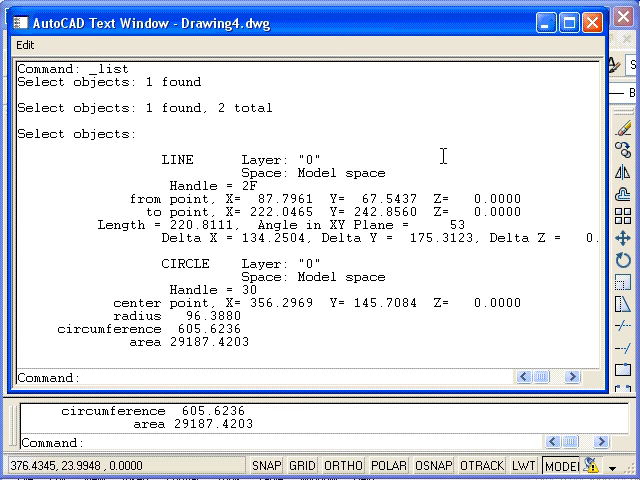
pyautogui.moveTo(86, 92)
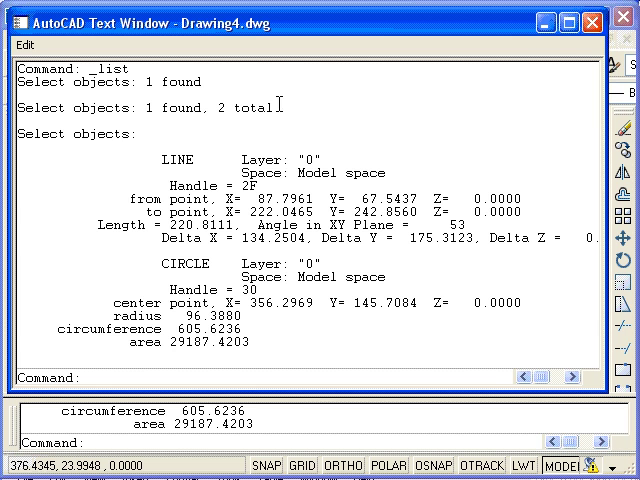
pyautogui.moveTo(188, 132)
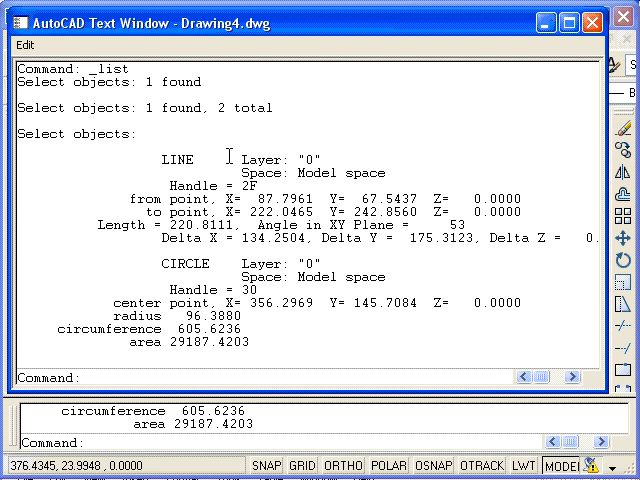
pyautogui.moveTo(336, 152)
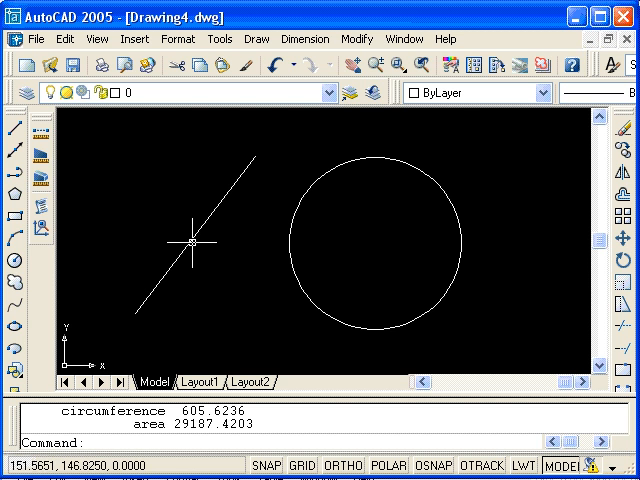
pyautogui.moveTo(200, 292)
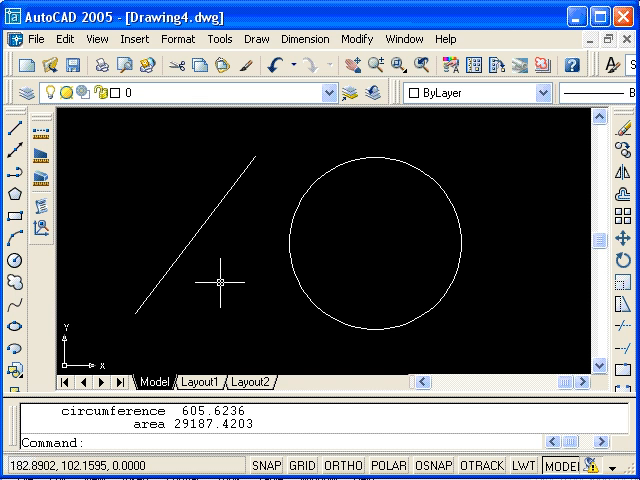
pyautogui.moveTo(48, 136)
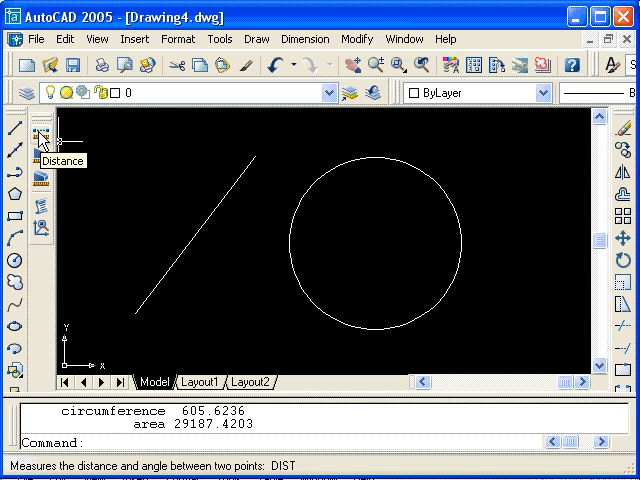
# Start a Distance measurement snapping with CEN to the circle's centre
pyautogui.click(40, 132)
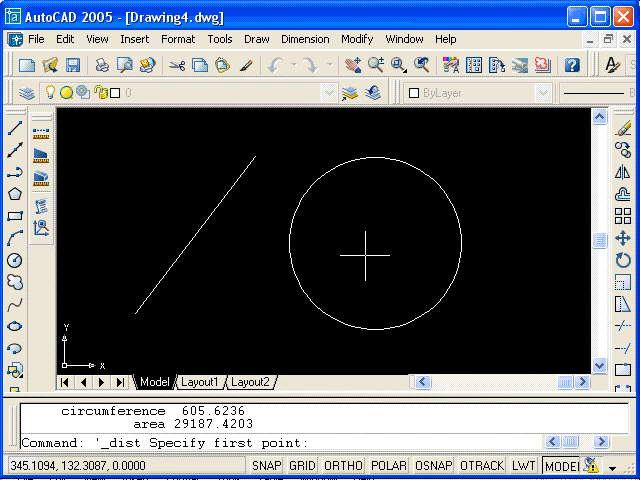
pyautogui.write('cen')
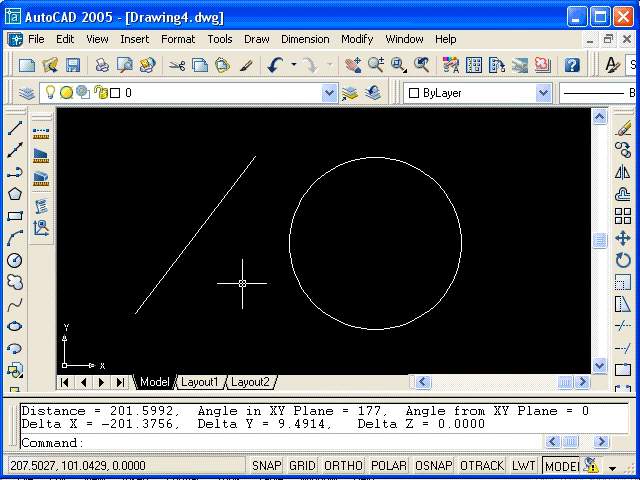
pyautogui.moveTo(242, 286)
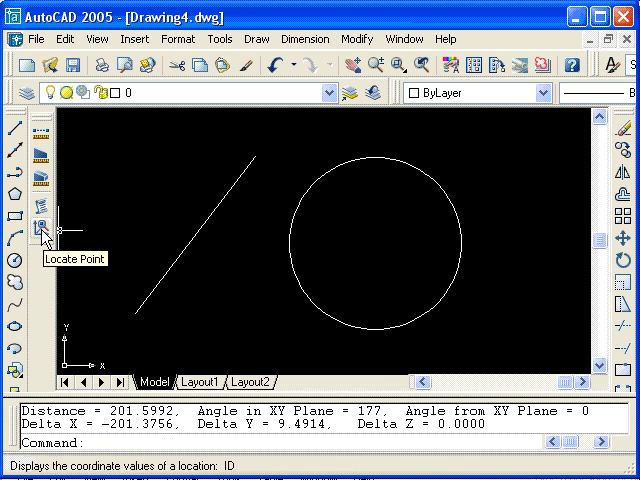
# Start Locate Point (ID) with END snapping for the line's upper endpoint
pyautogui.click(48, 236)
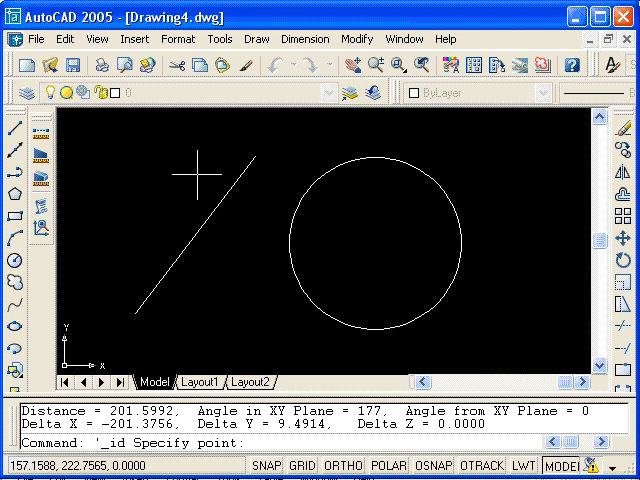
pyautogui.write('end')
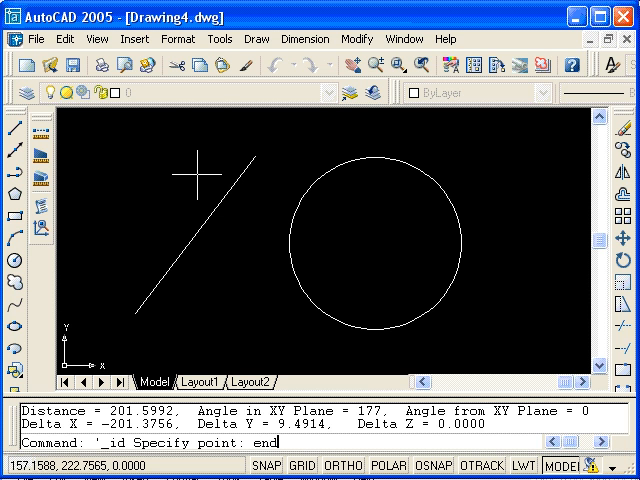